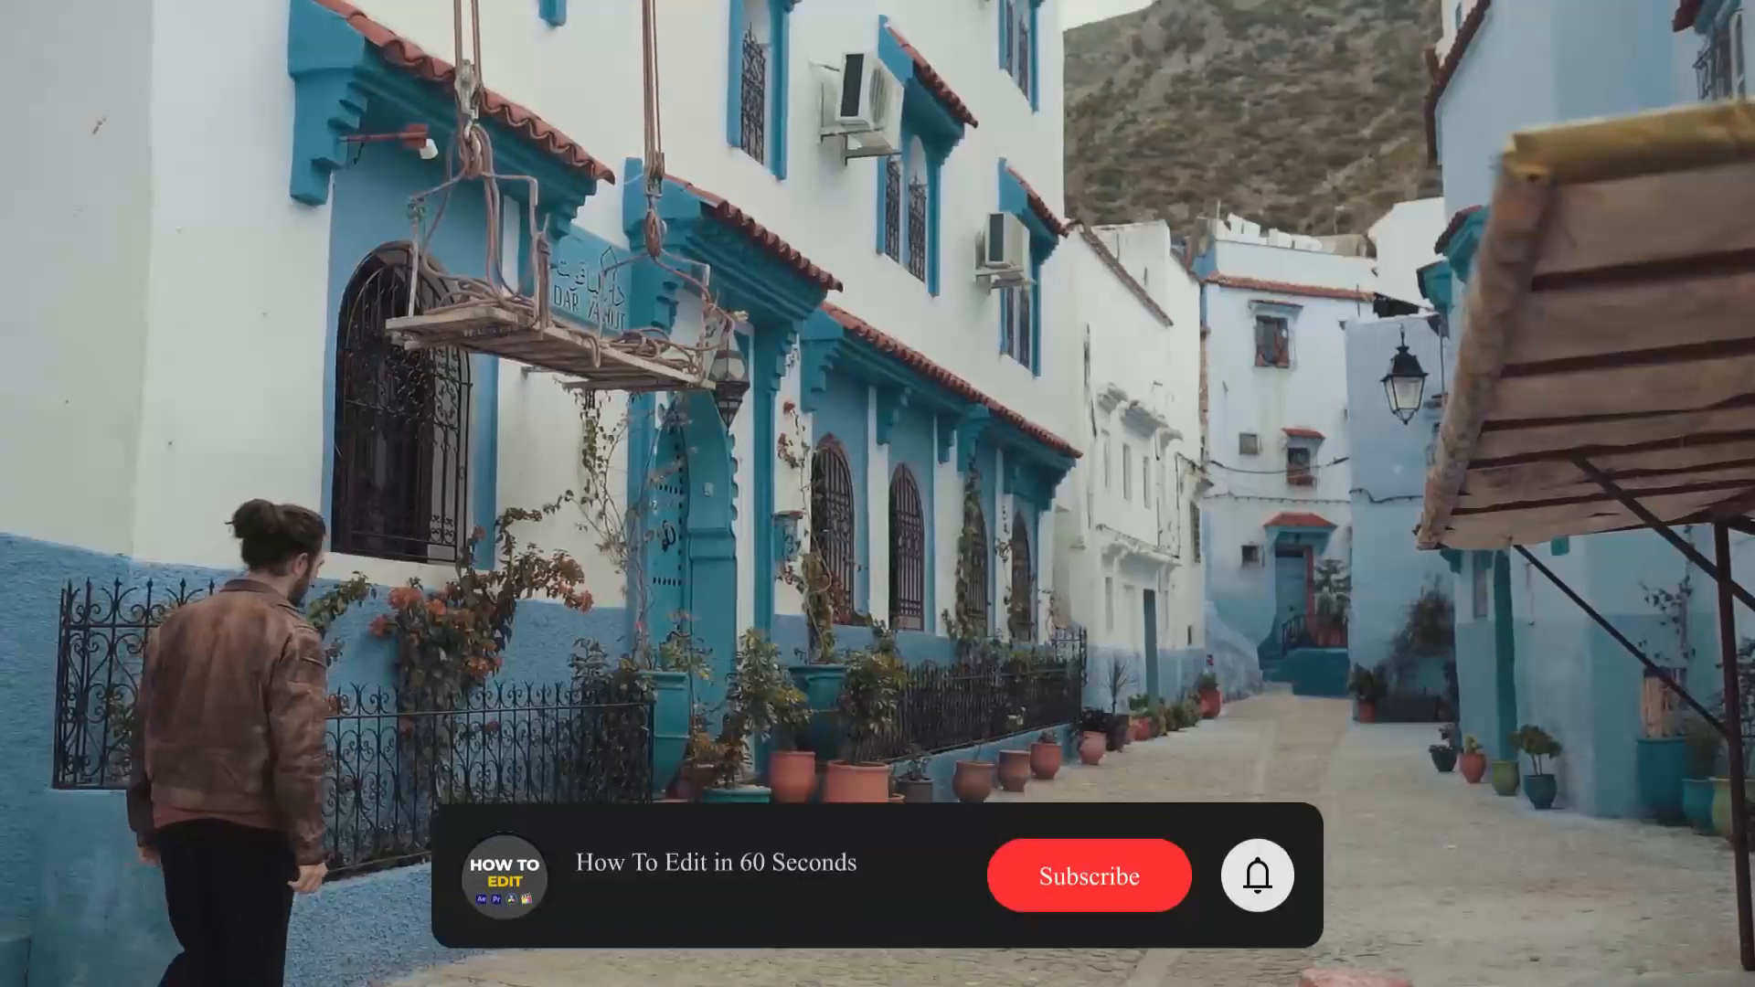
Step: Extract the LUT ZIP, go into Luts_Pack and select all ten look folders with Ctrl+A
click(1086, 875)
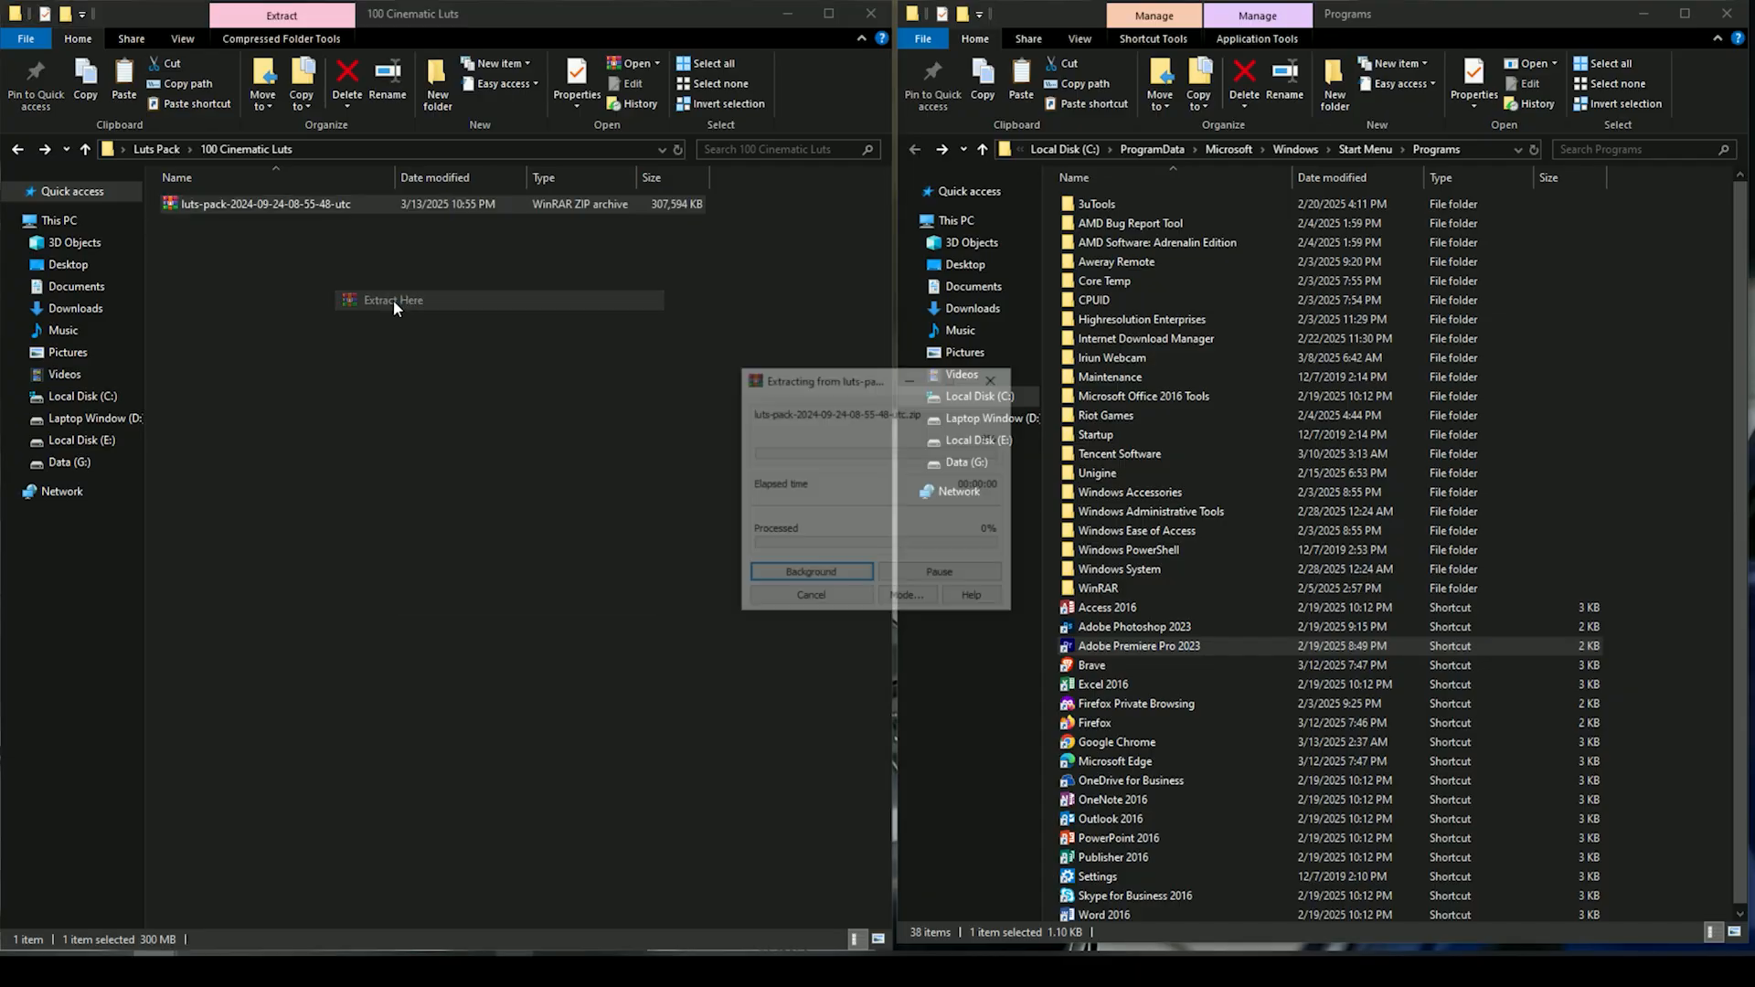
click(391, 300)
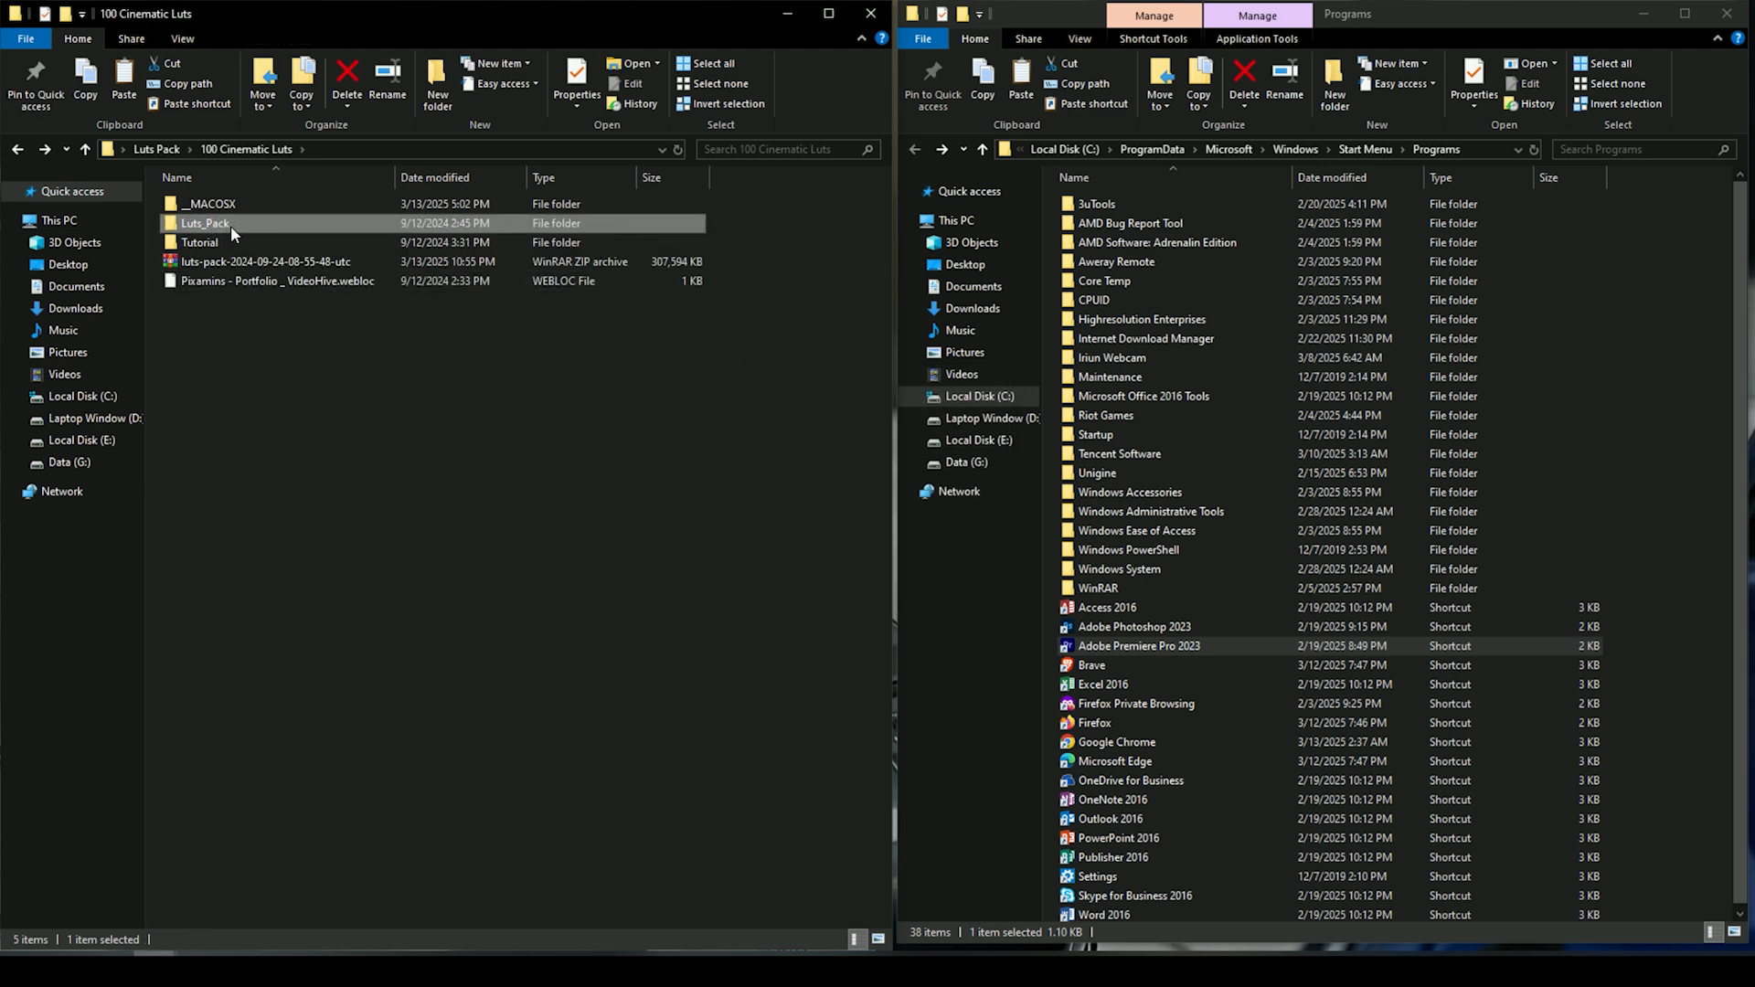
mouse_move(205, 223)
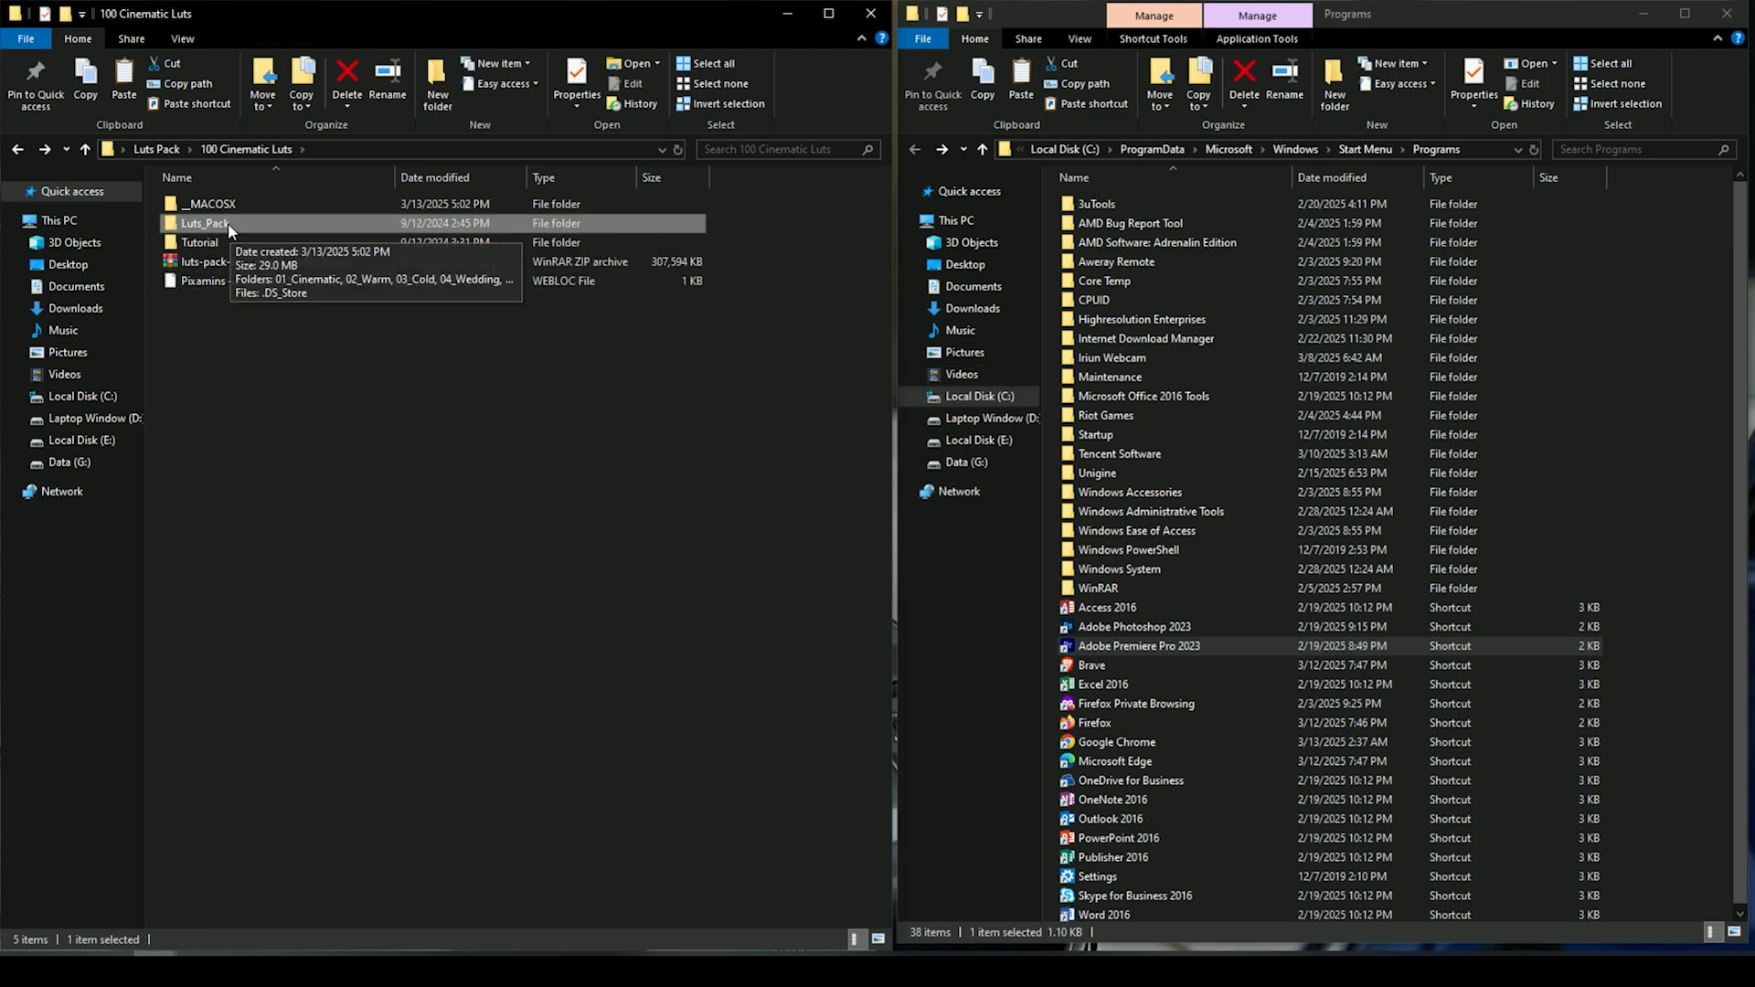
double_click(204, 223)
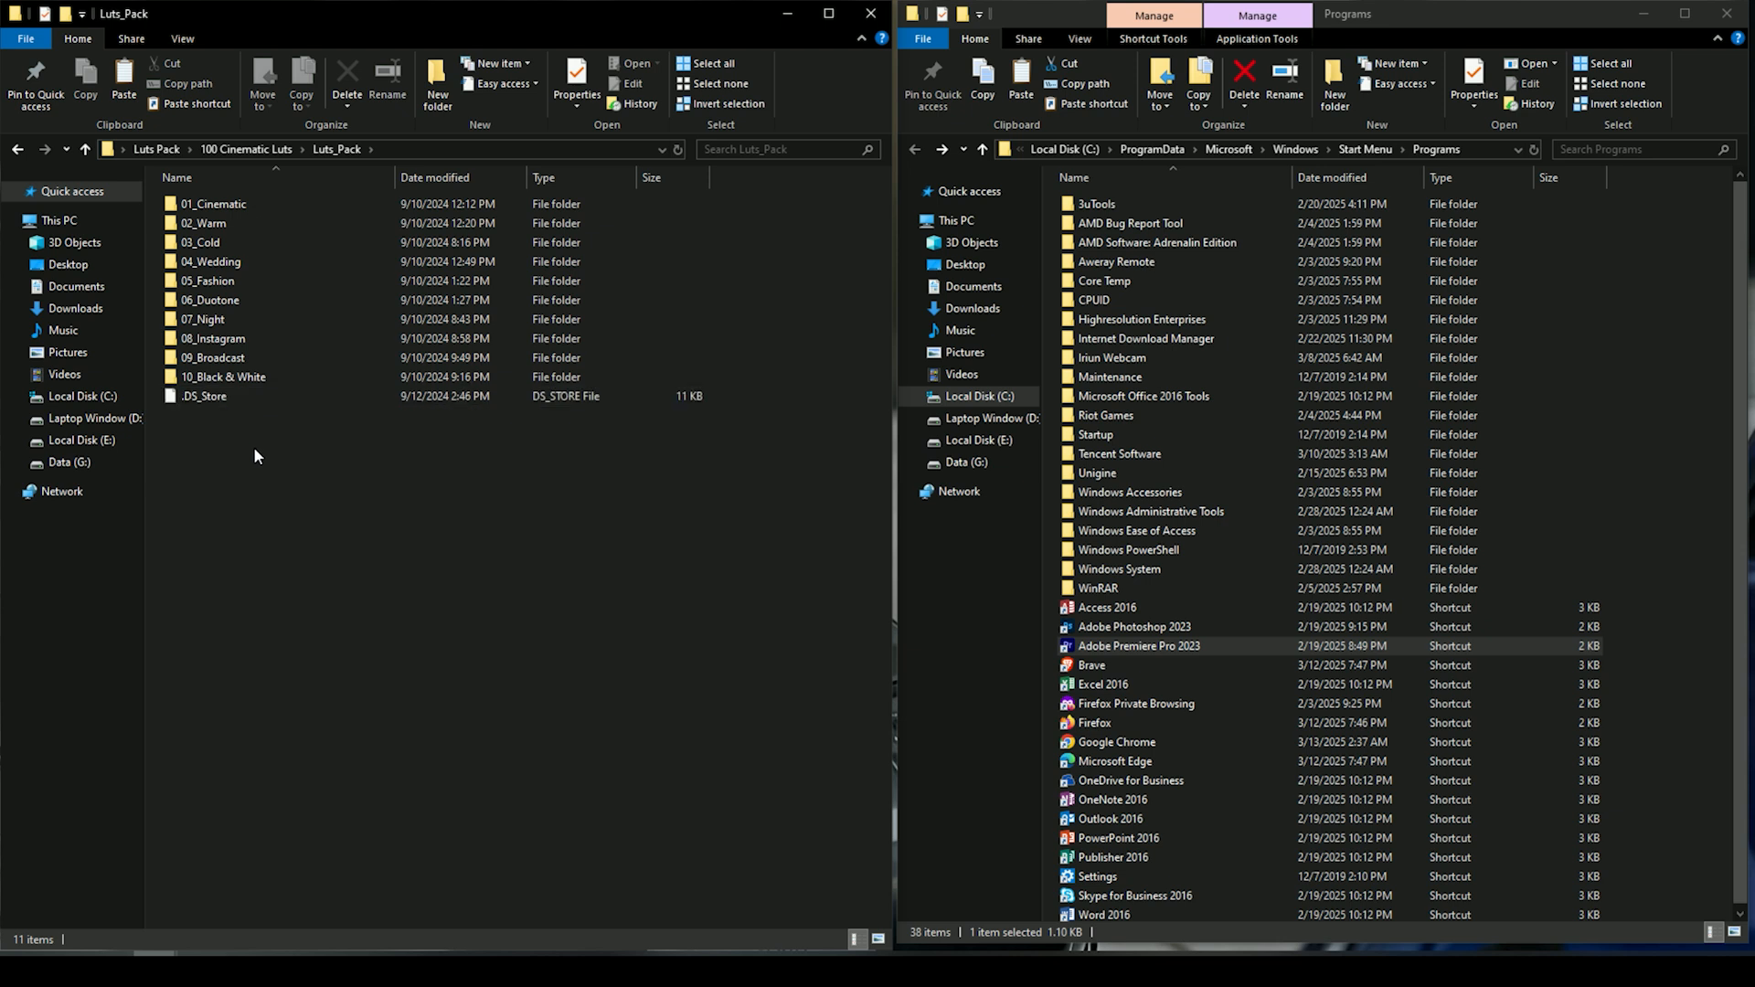
click(706, 62)
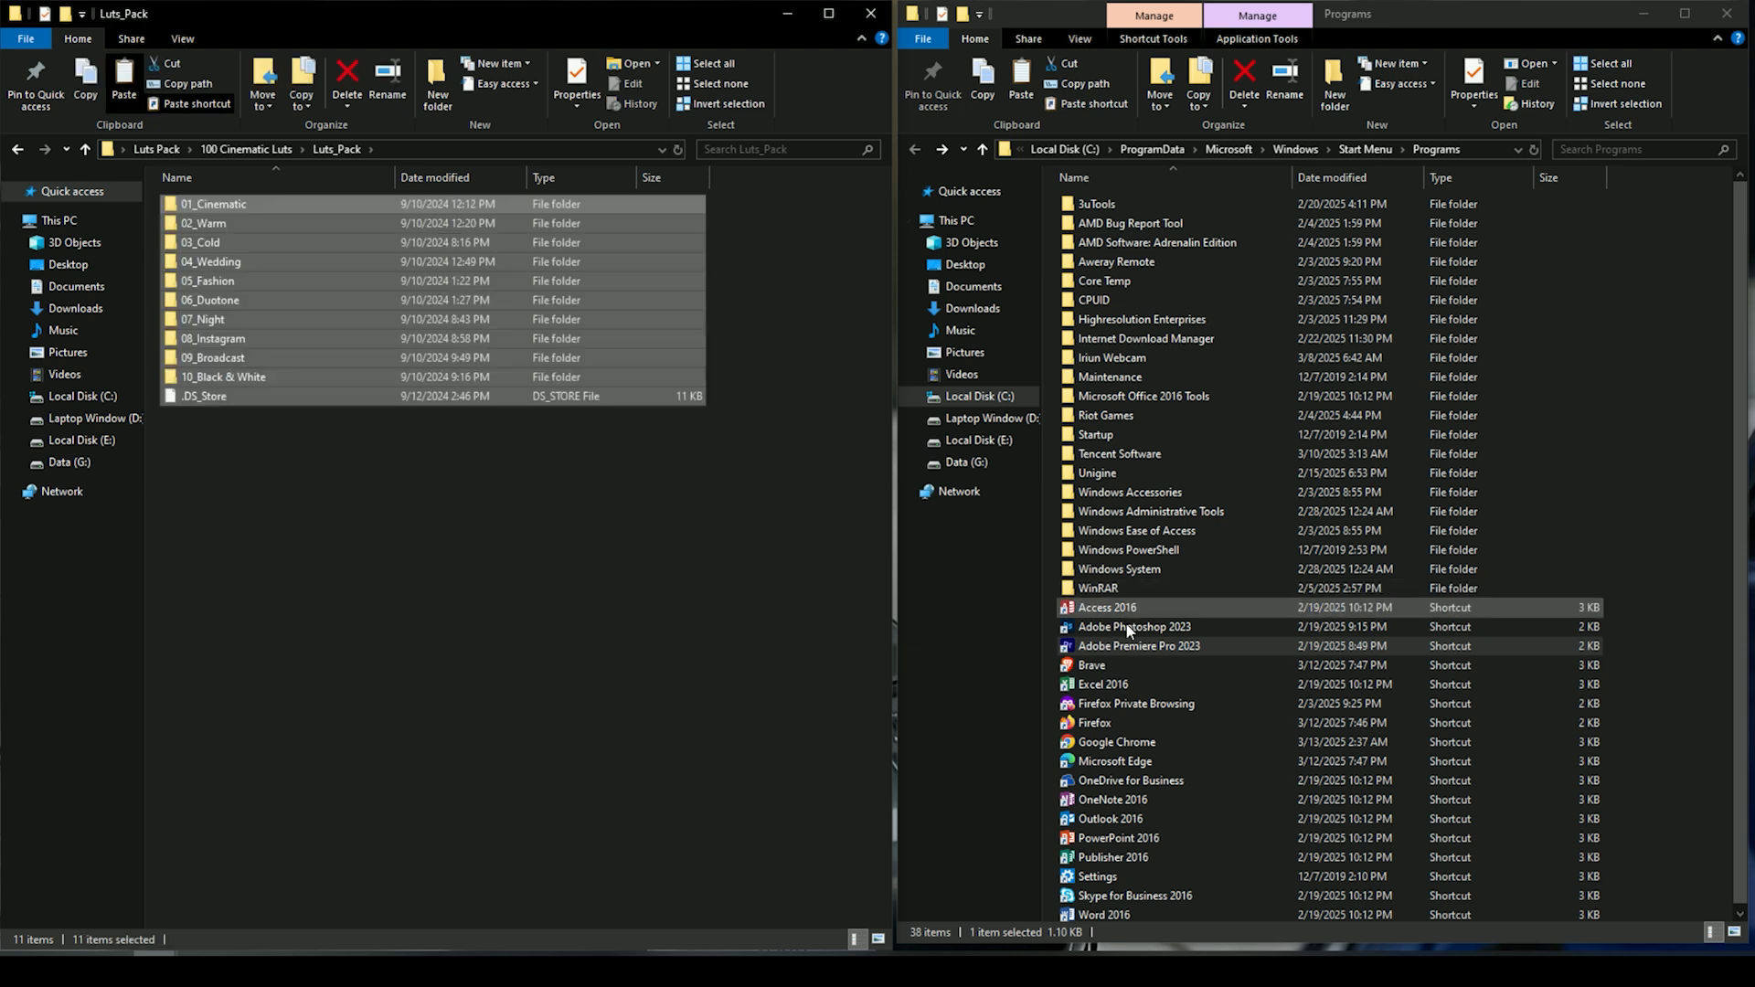
Step: Locate the Premiere Pro install folder from its shortcut and enter the Lumetri folder
right_click(1139, 646)
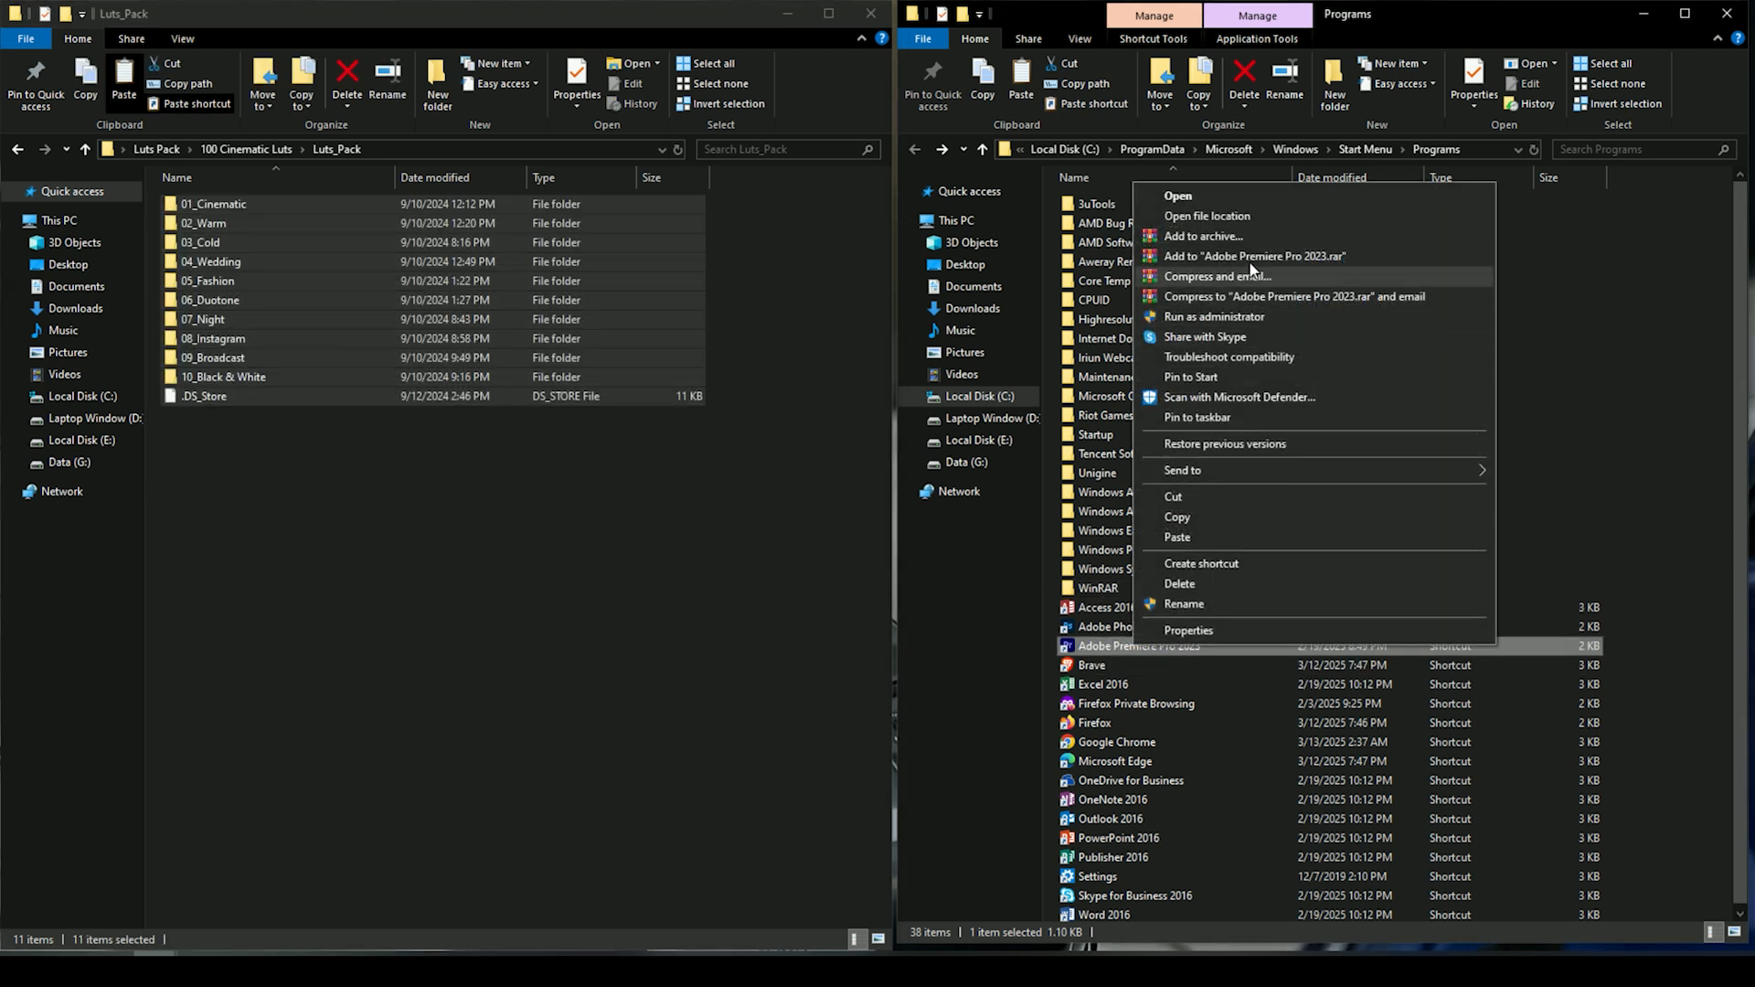
click(1206, 216)
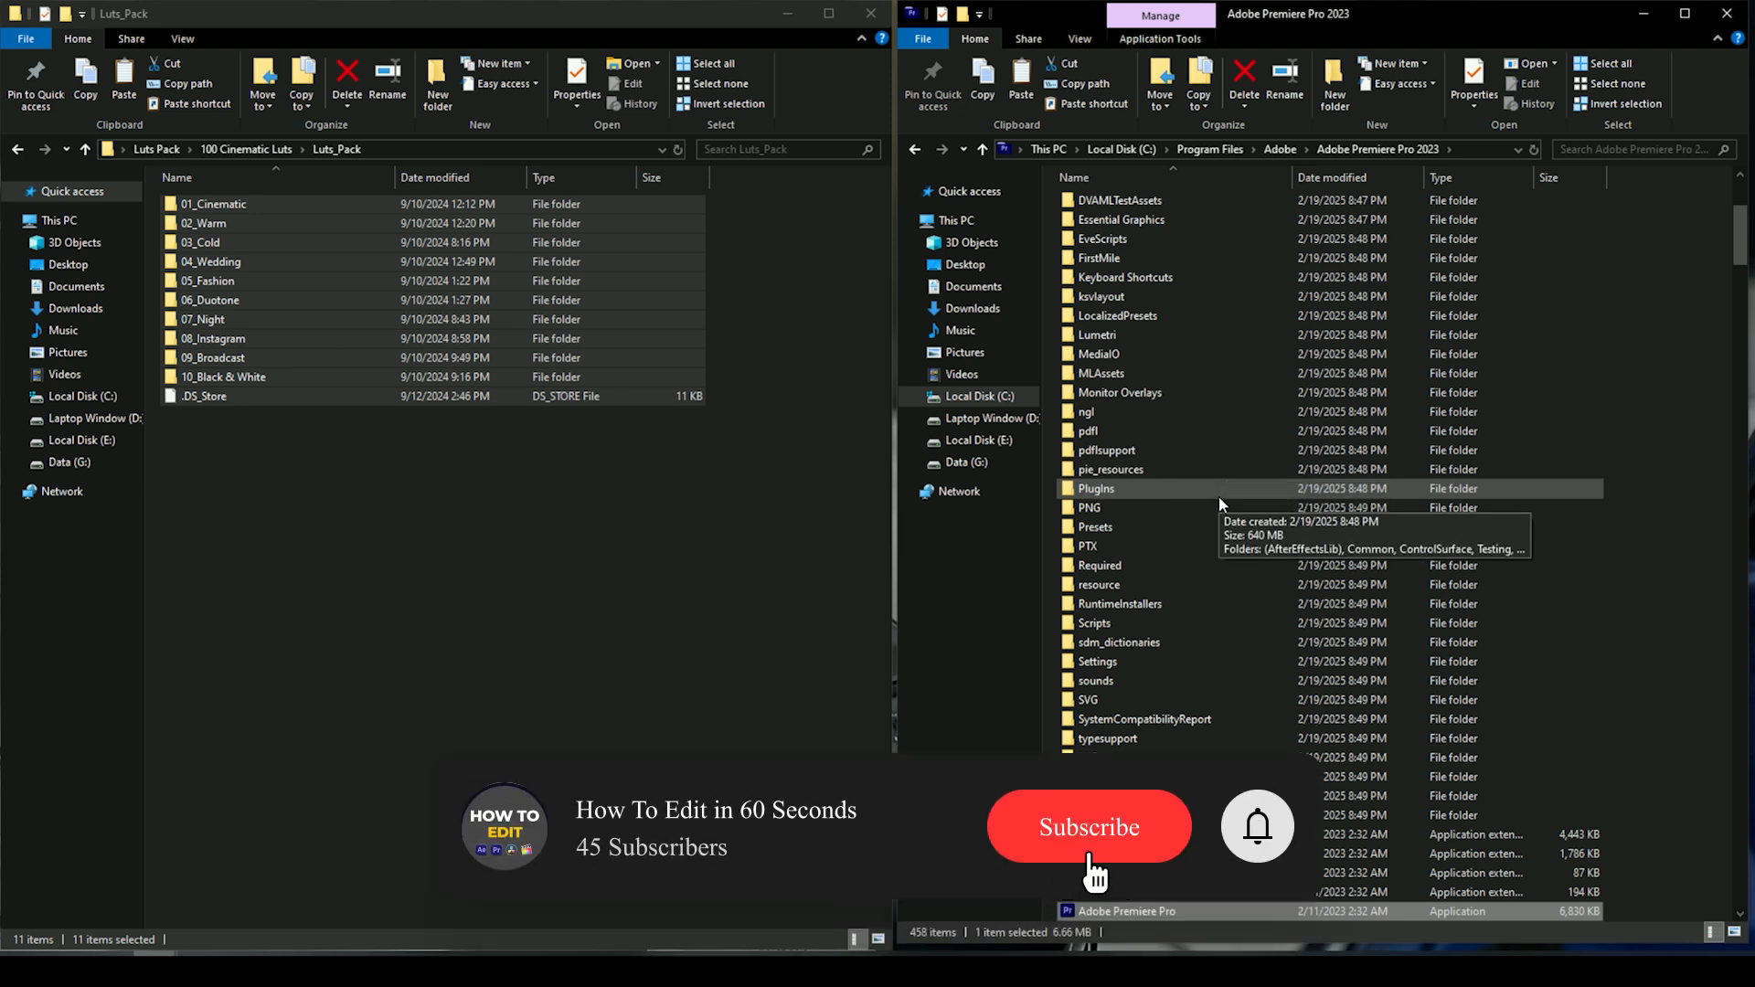
click(1088, 827)
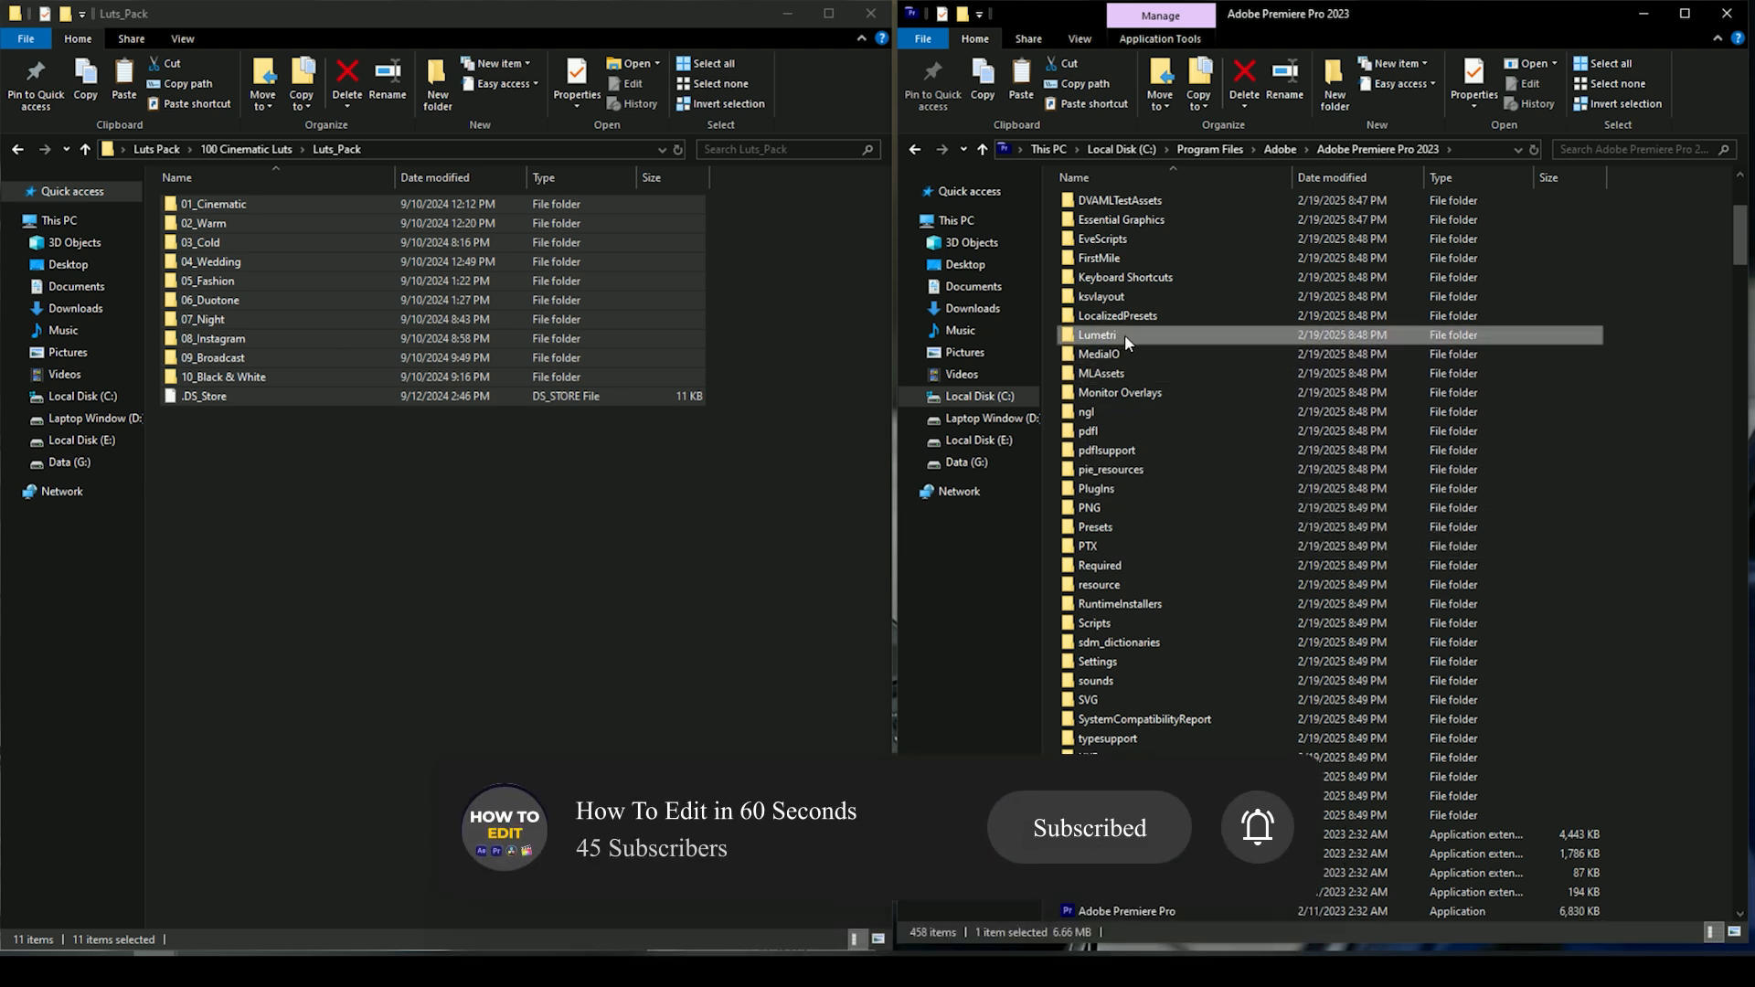
double_click(1098, 334)
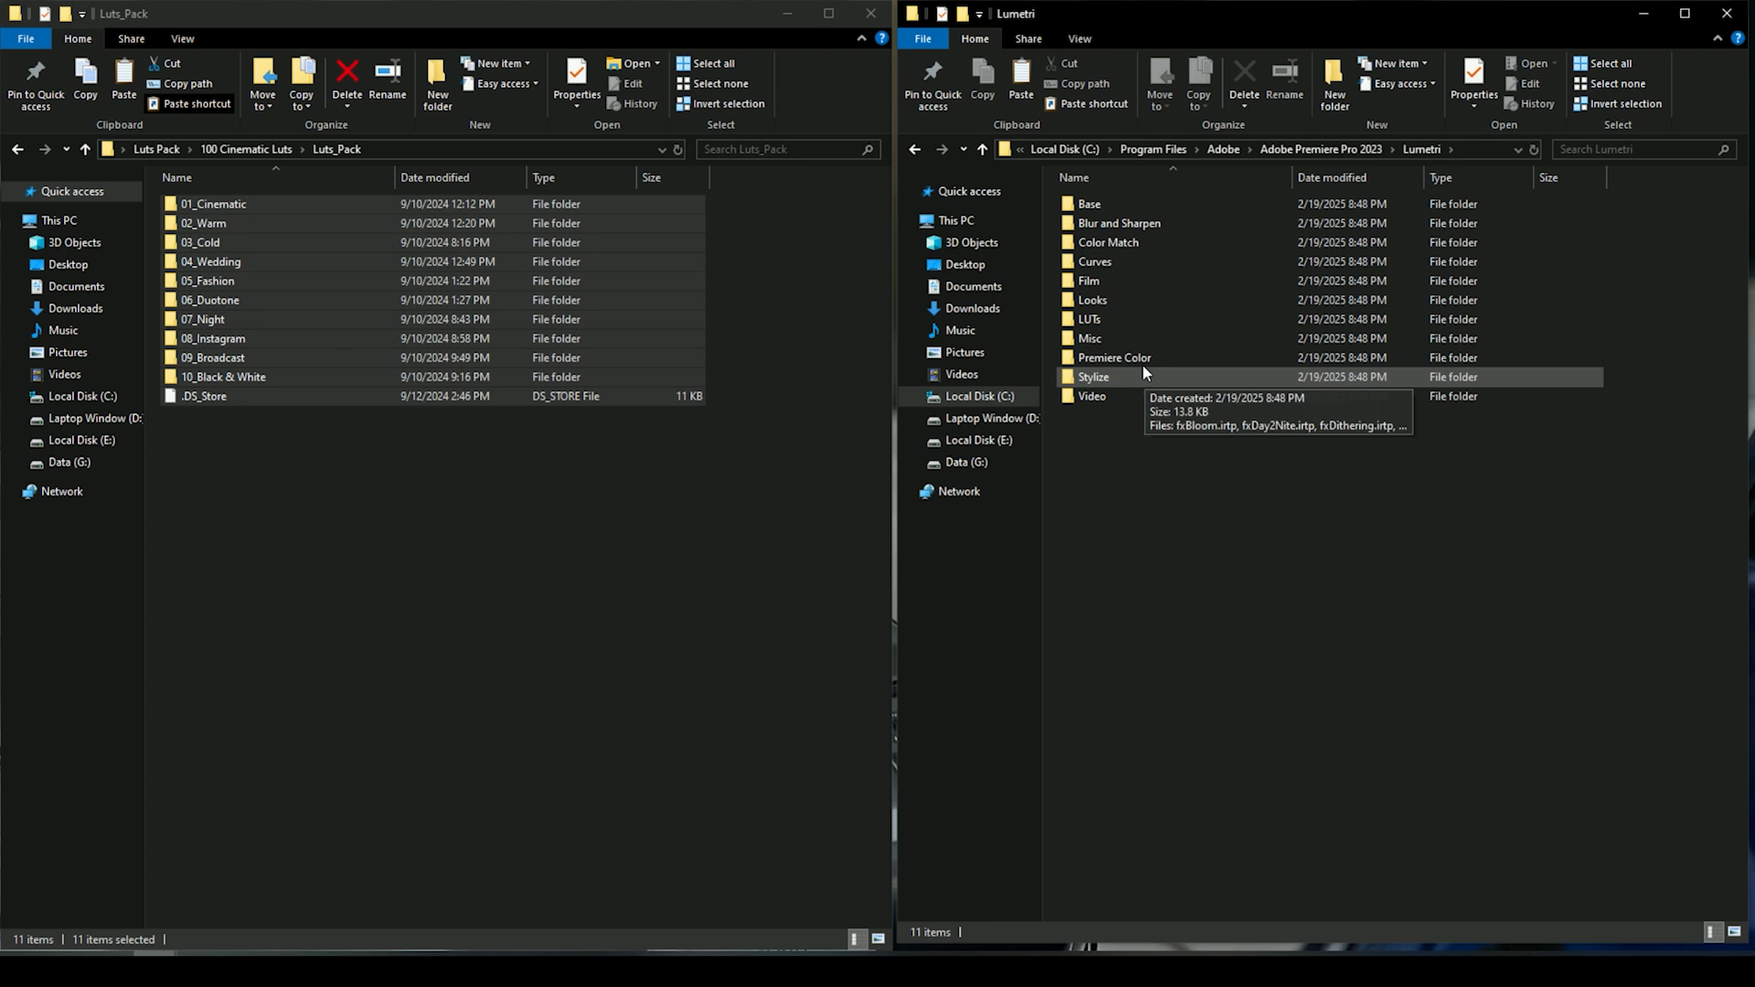
Step: Navigate into LUTs > Creative and paste the ten LUT folders there
double_click(1088, 318)
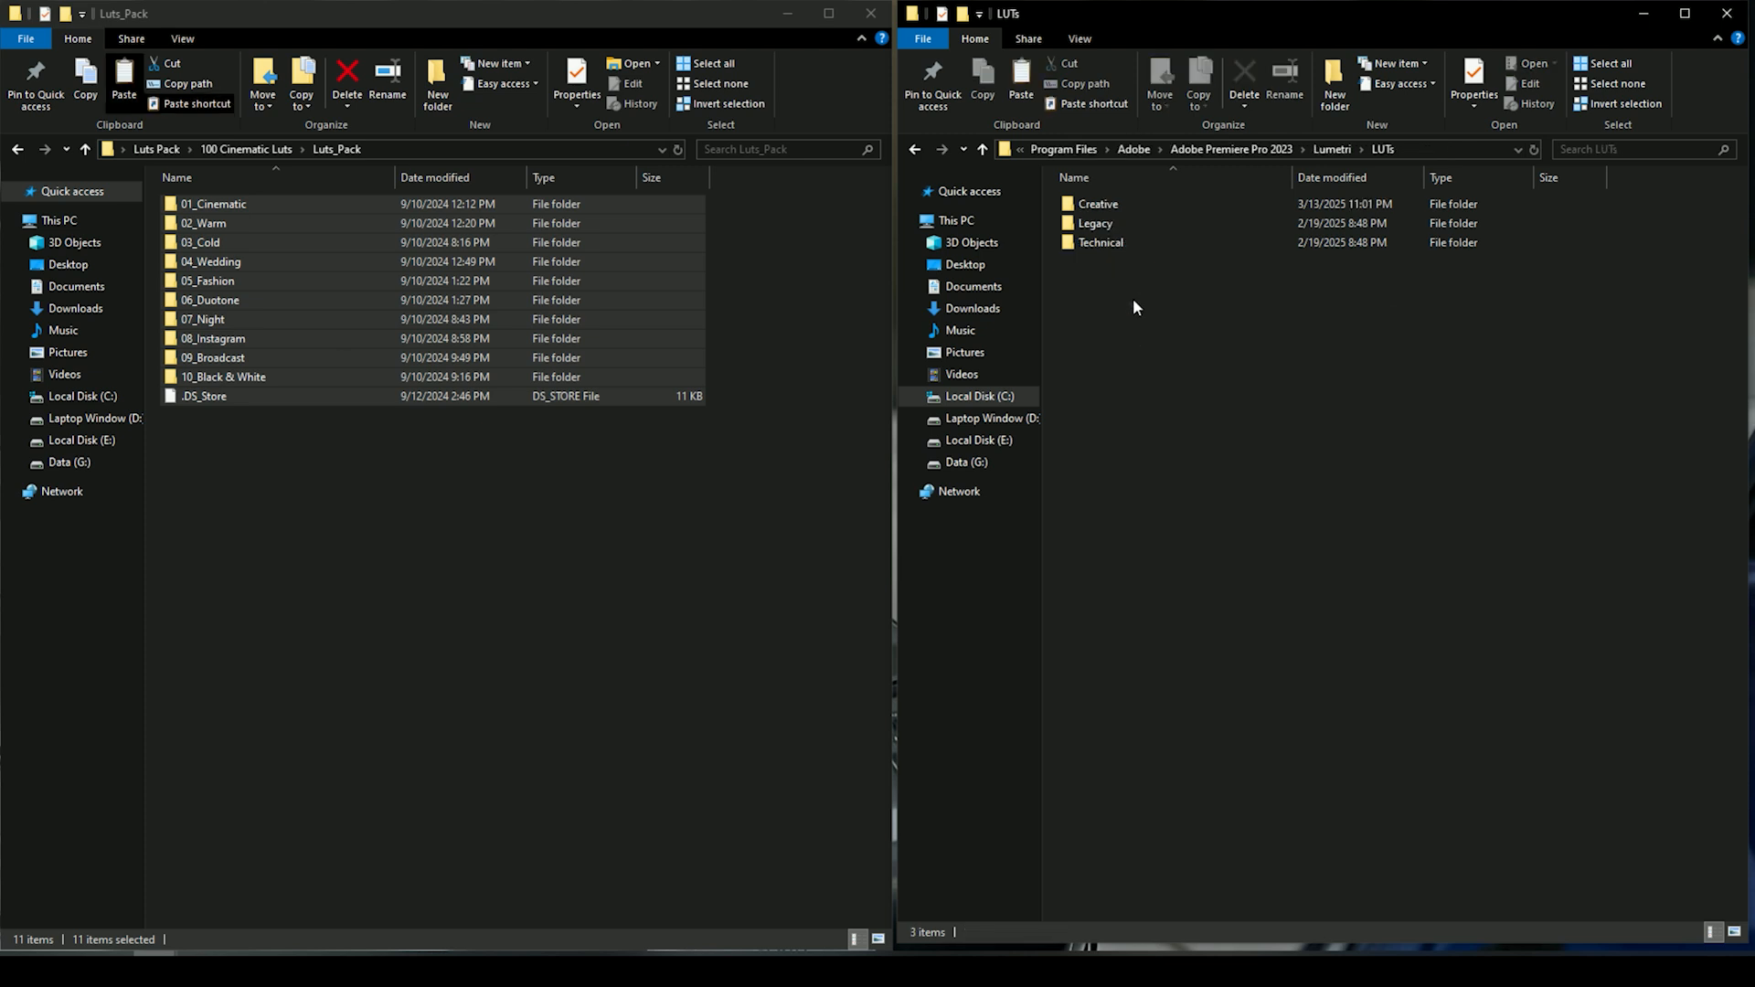
double_click(1099, 202)
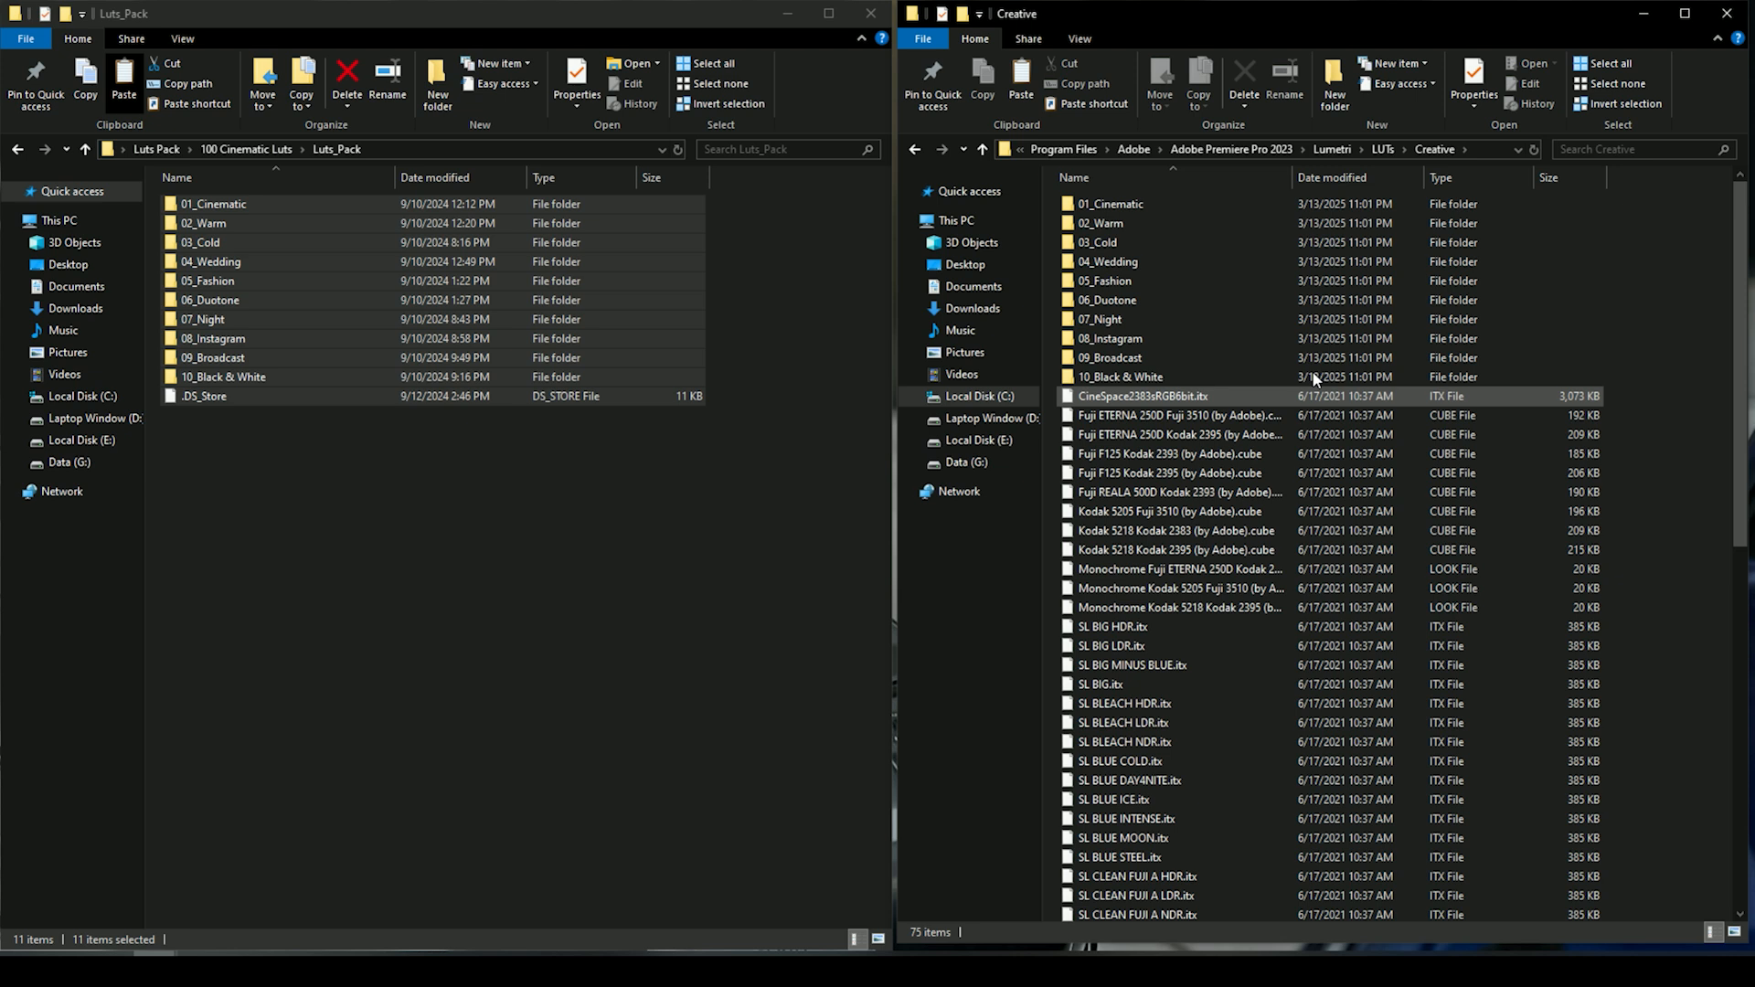
click(1107, 261)
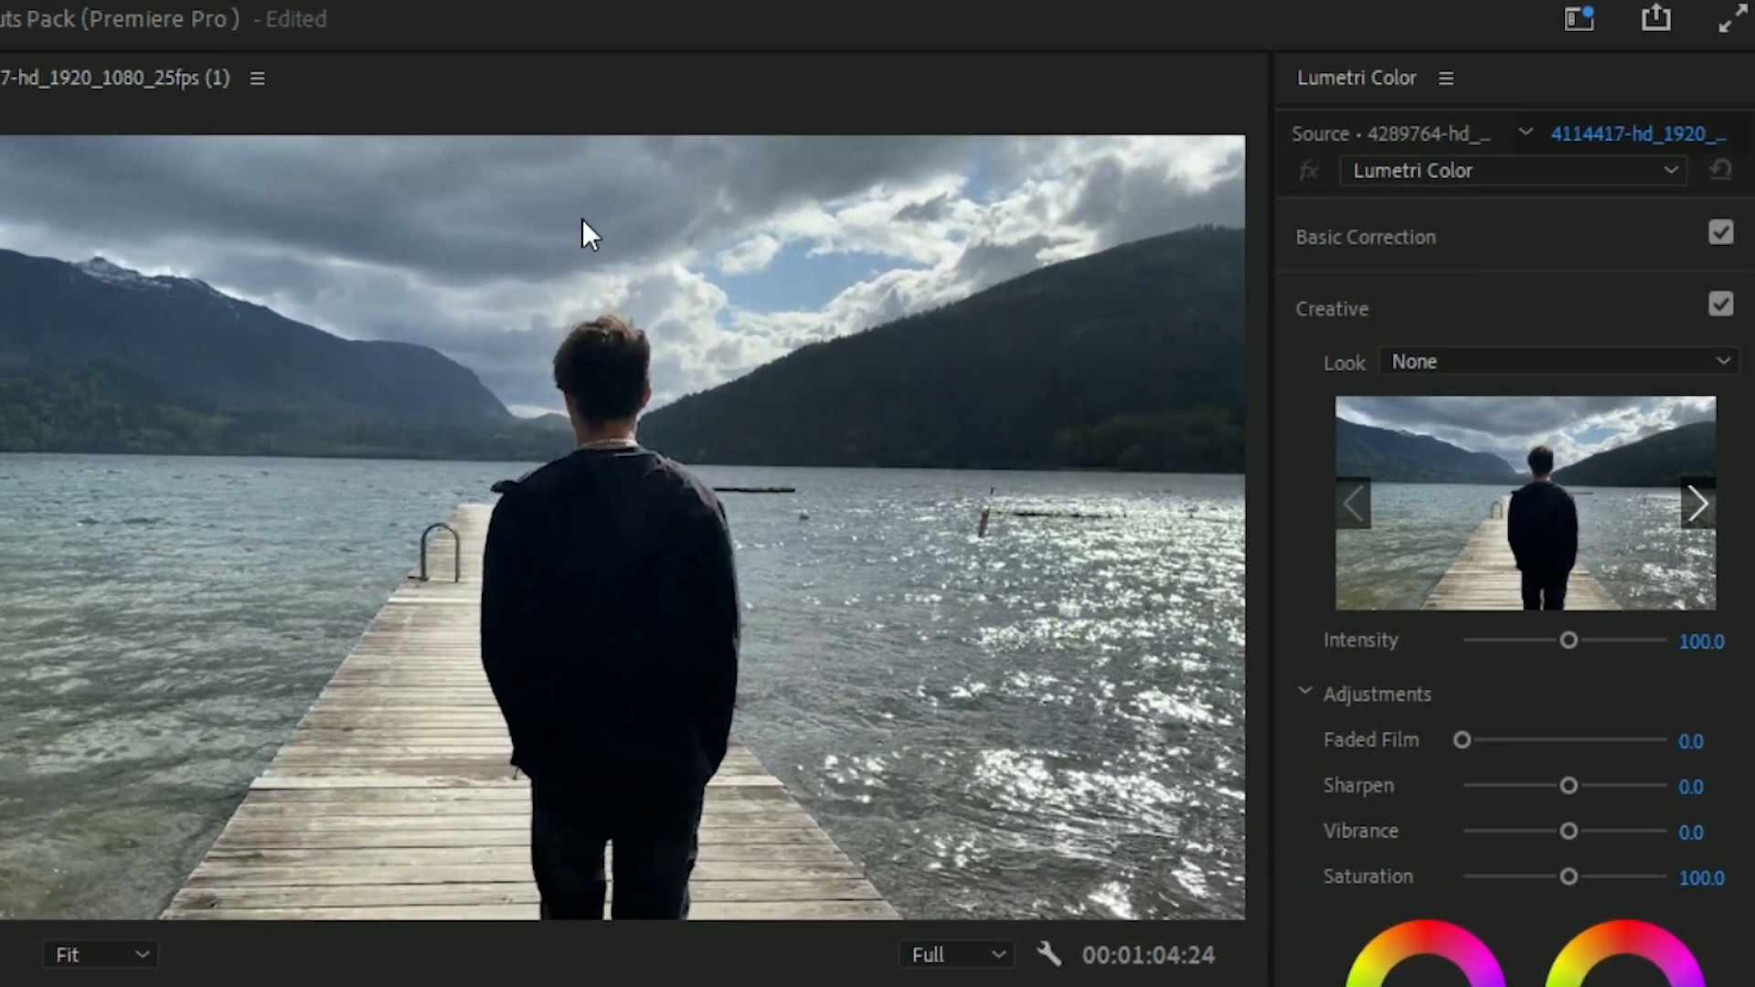
click(397, 17)
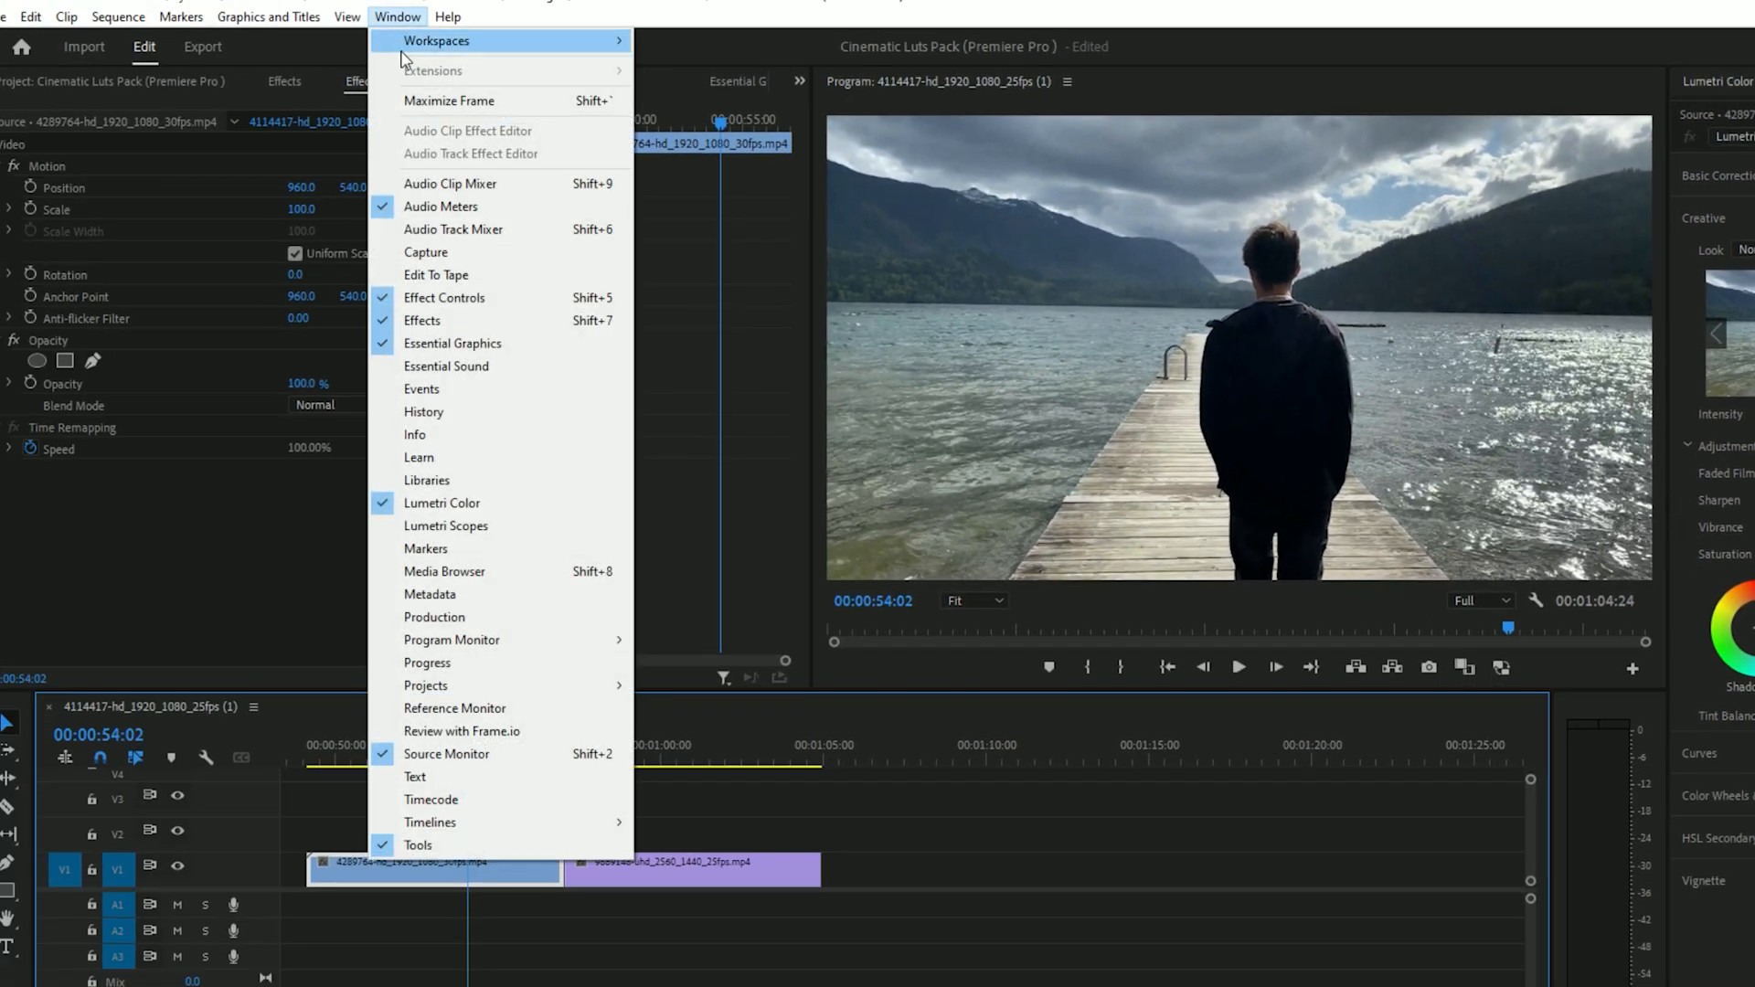
mouse_move(442, 502)
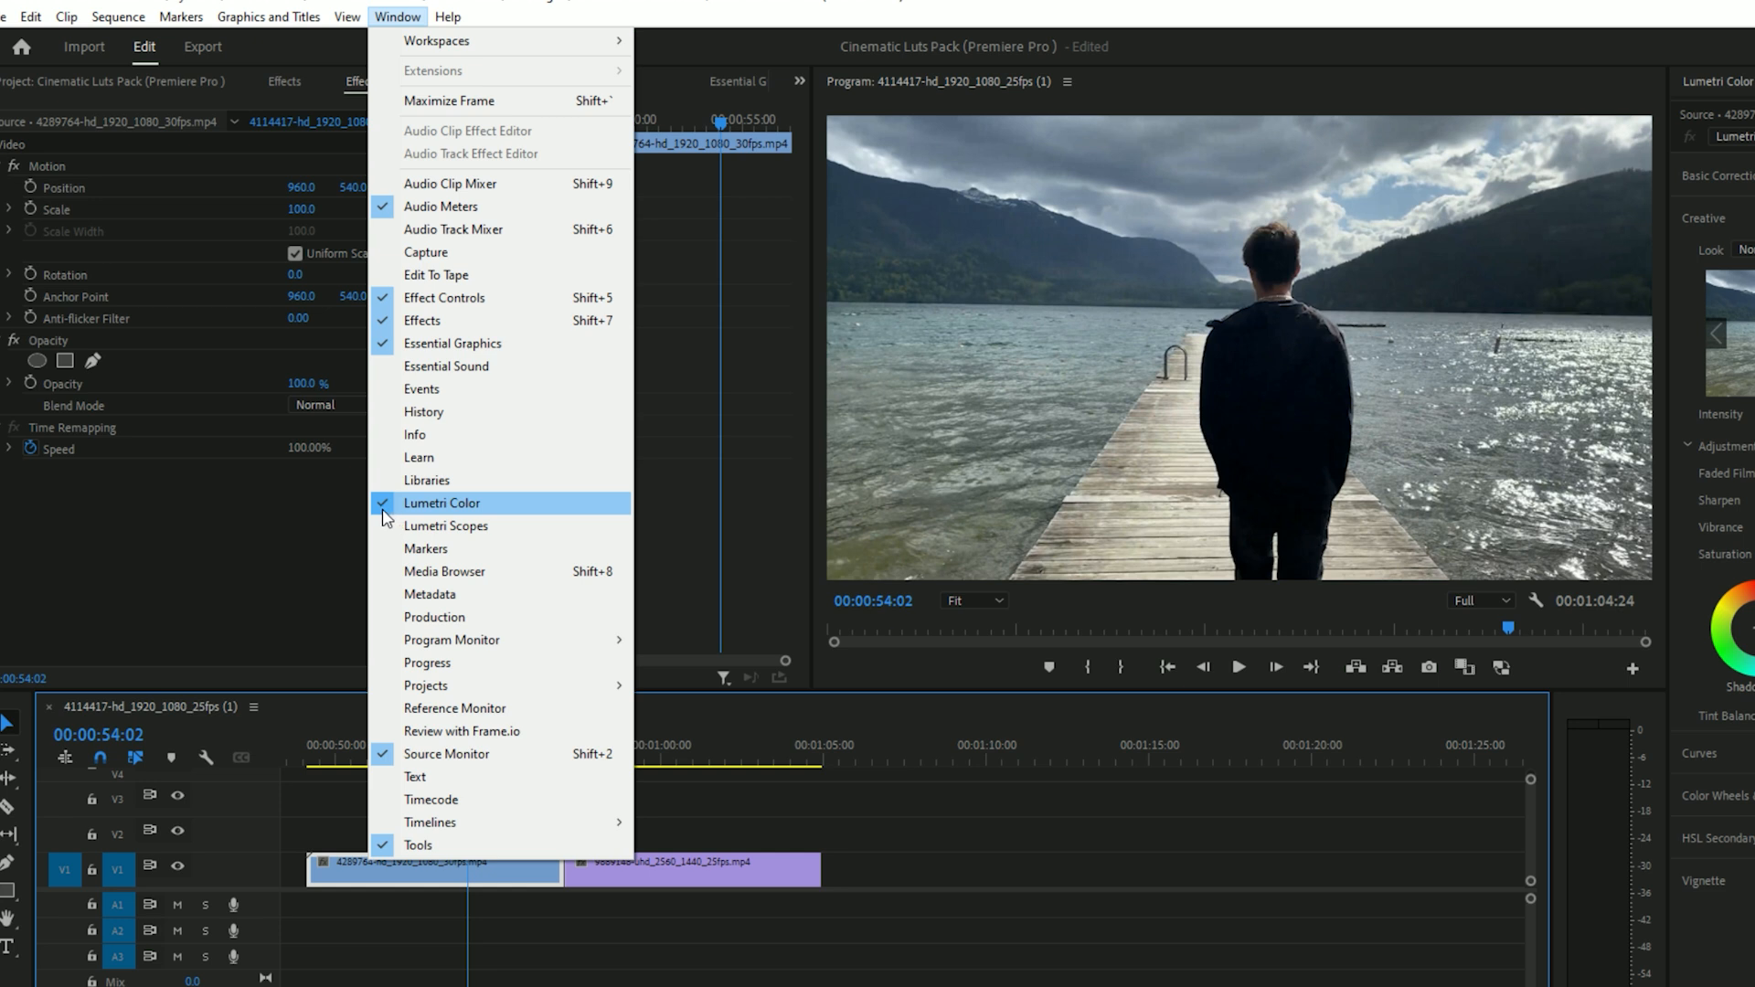
mouse_move(486, 526)
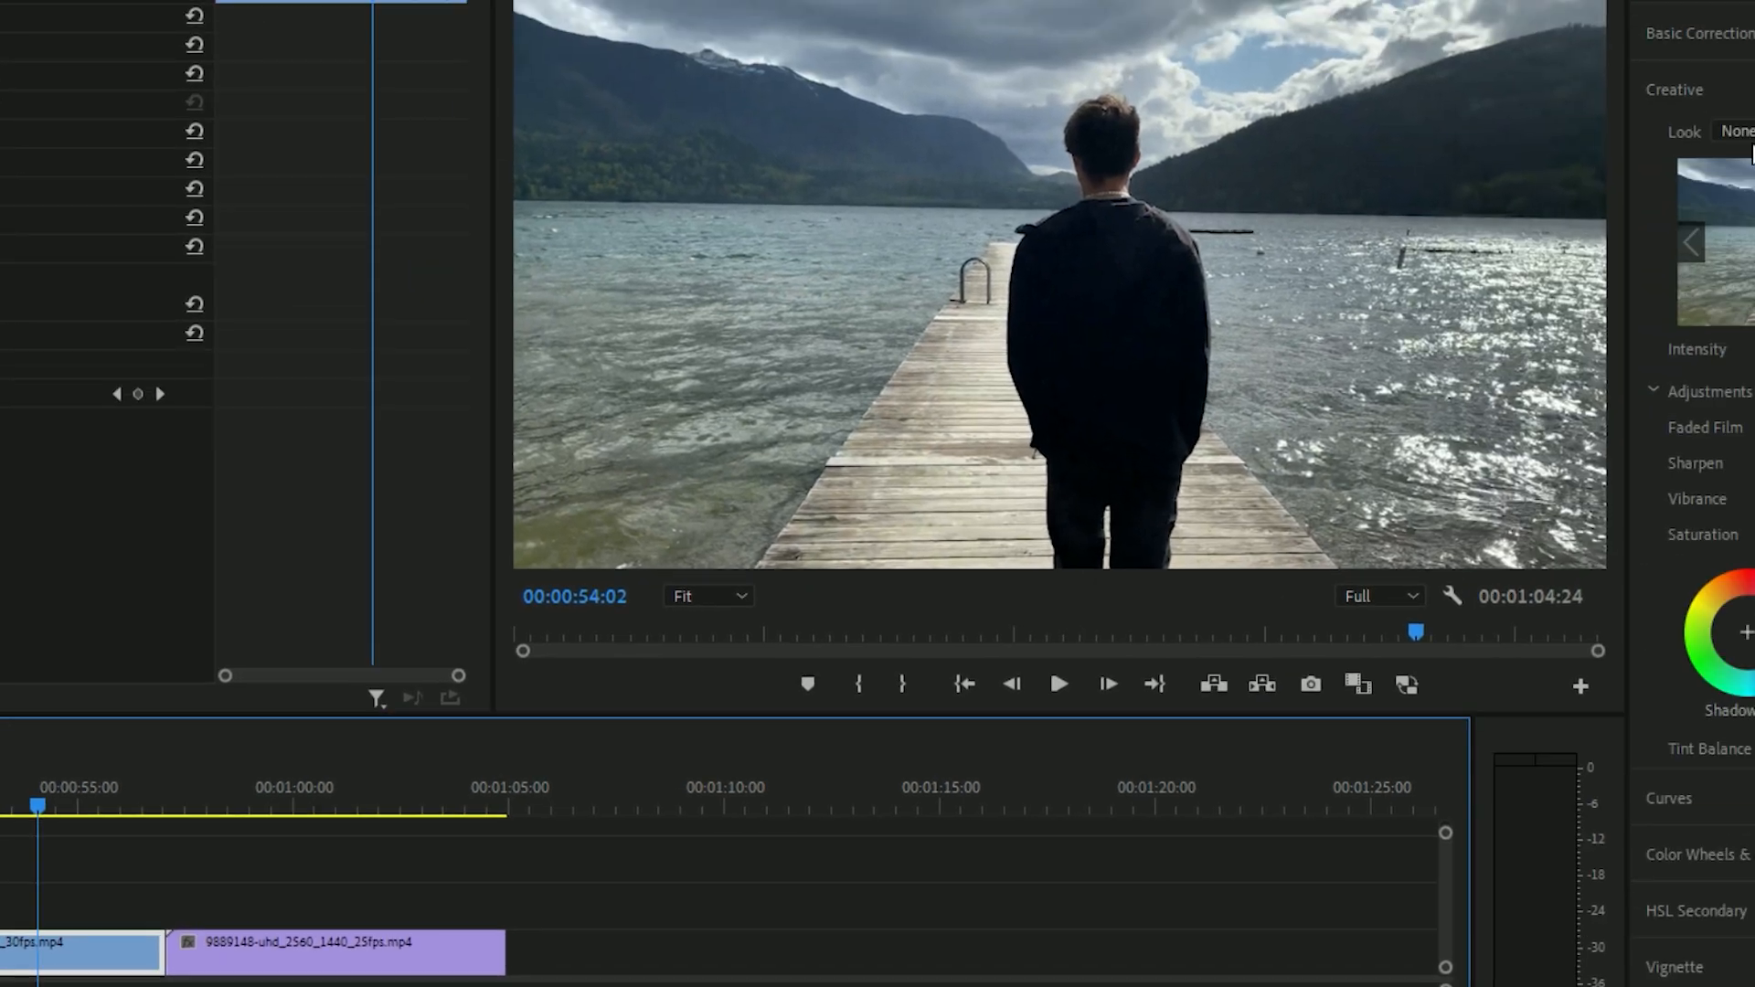
Step: Choose Broadcast_02 from the Lumetri Creative Look list and reopen the list to browse
click(1734, 132)
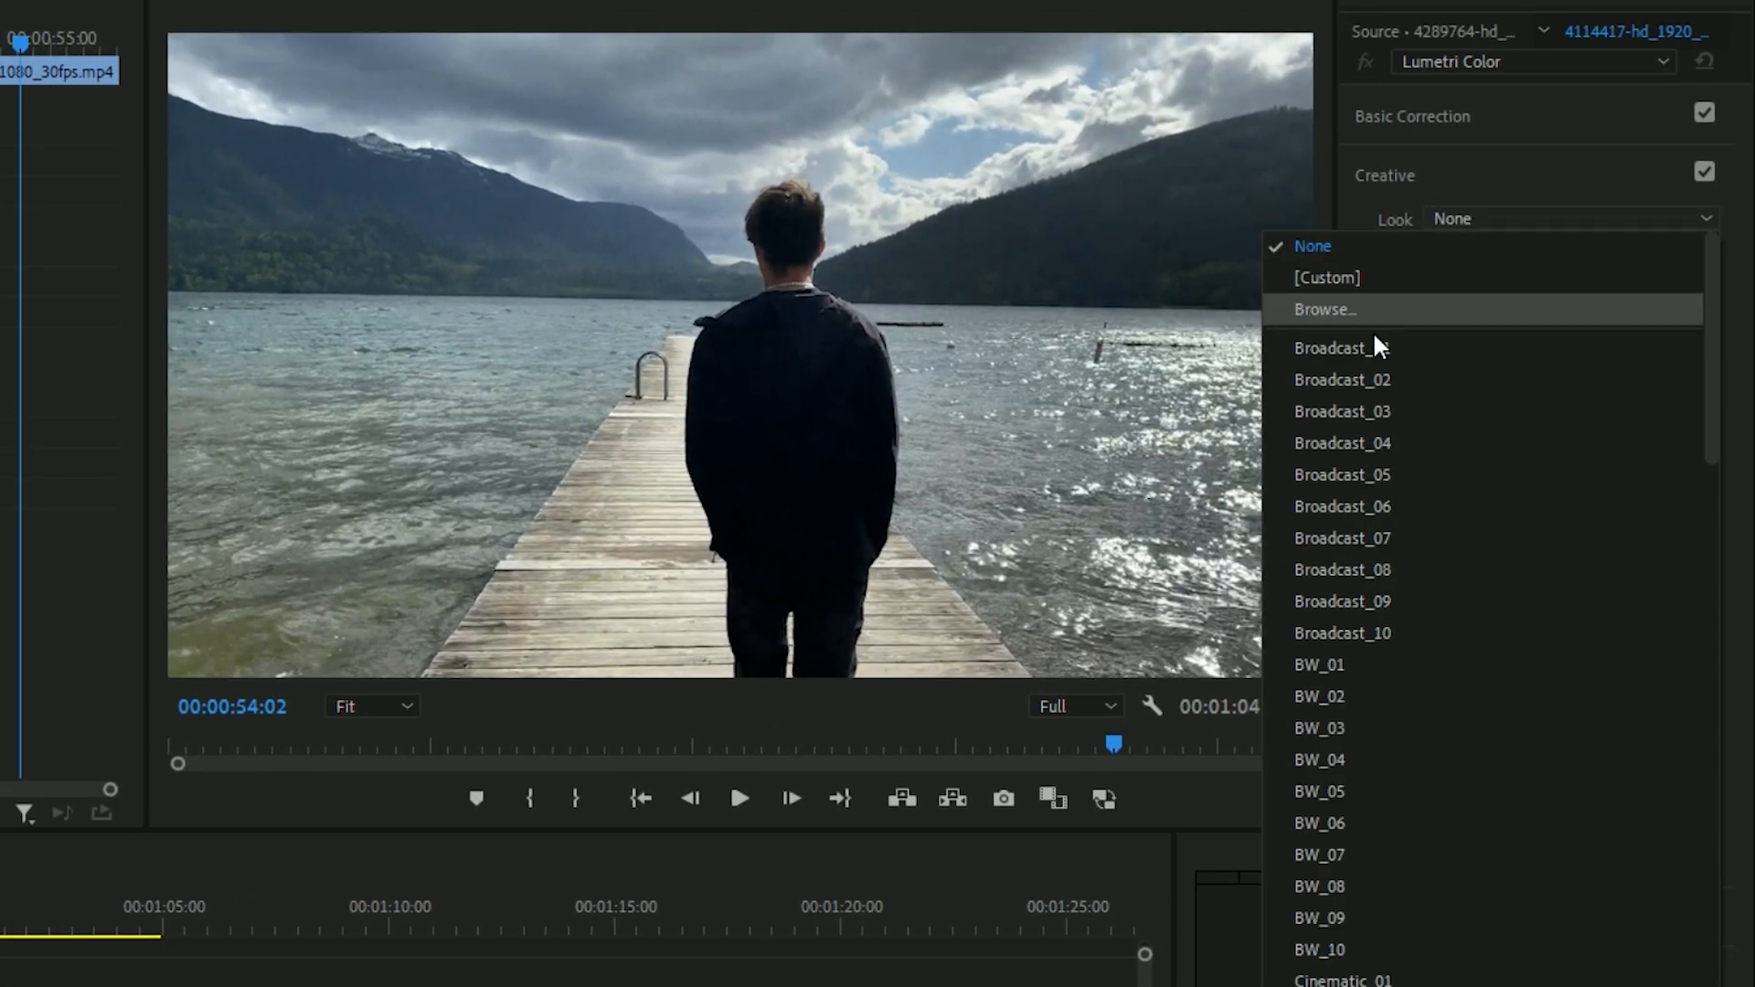
mouse_move(1369, 380)
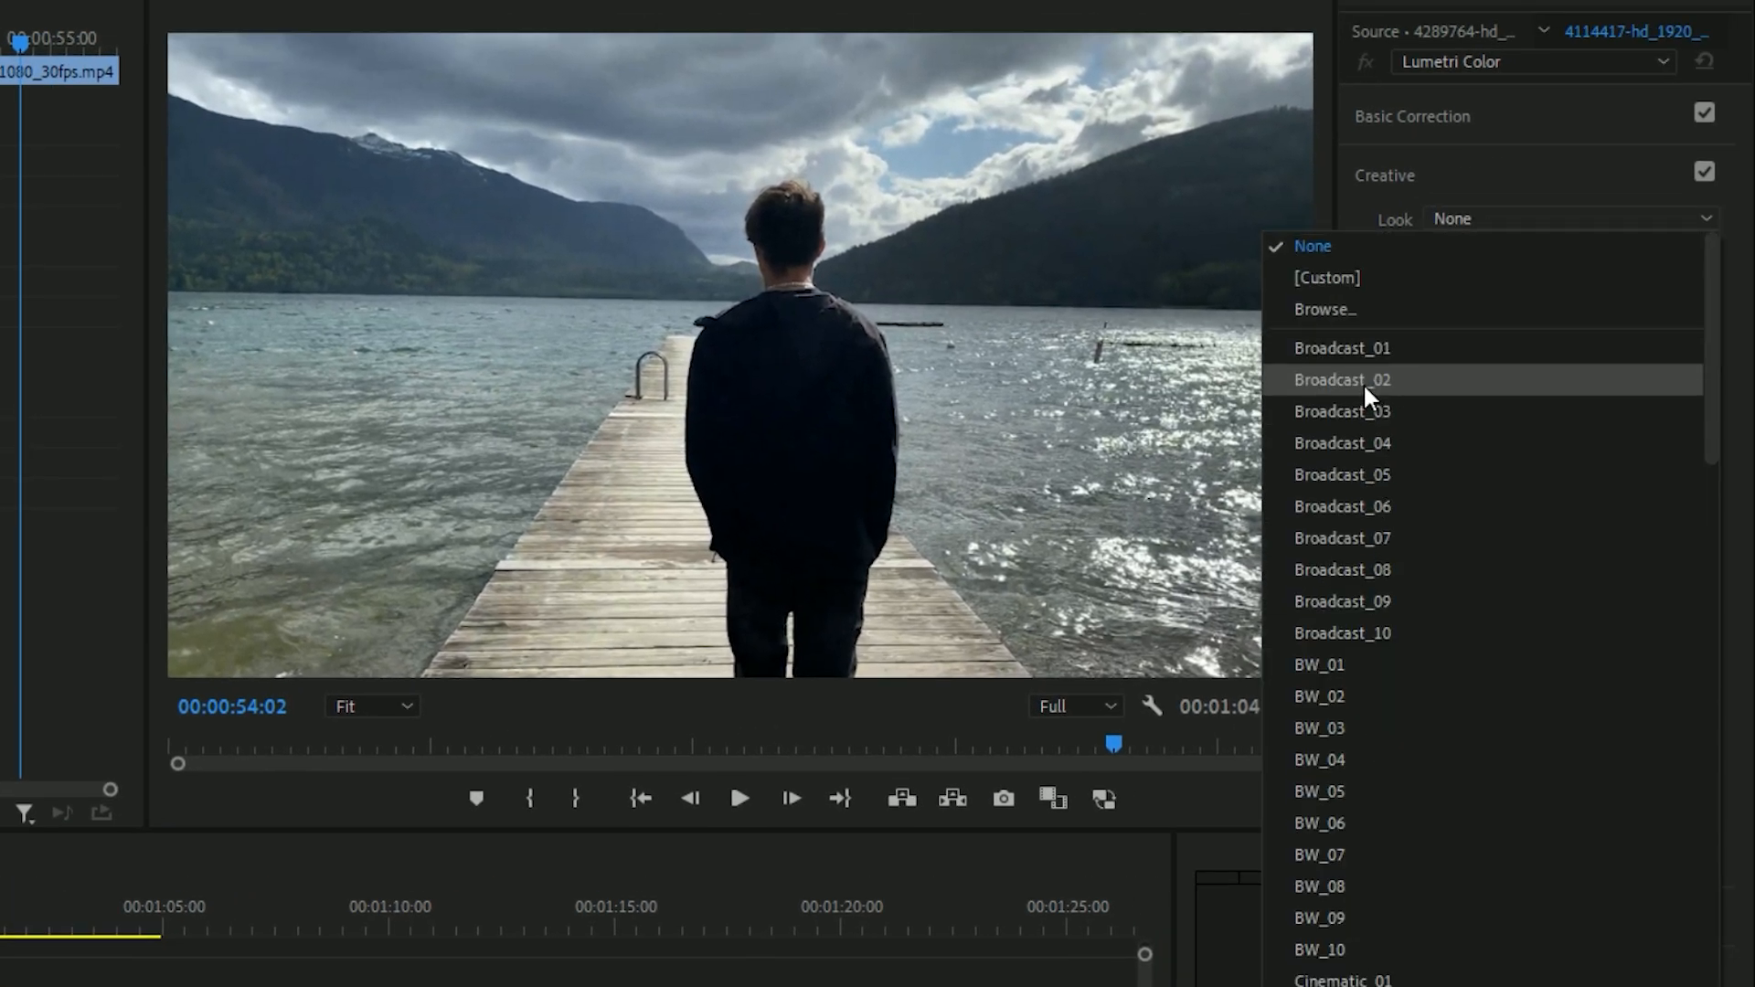
click(1342, 381)
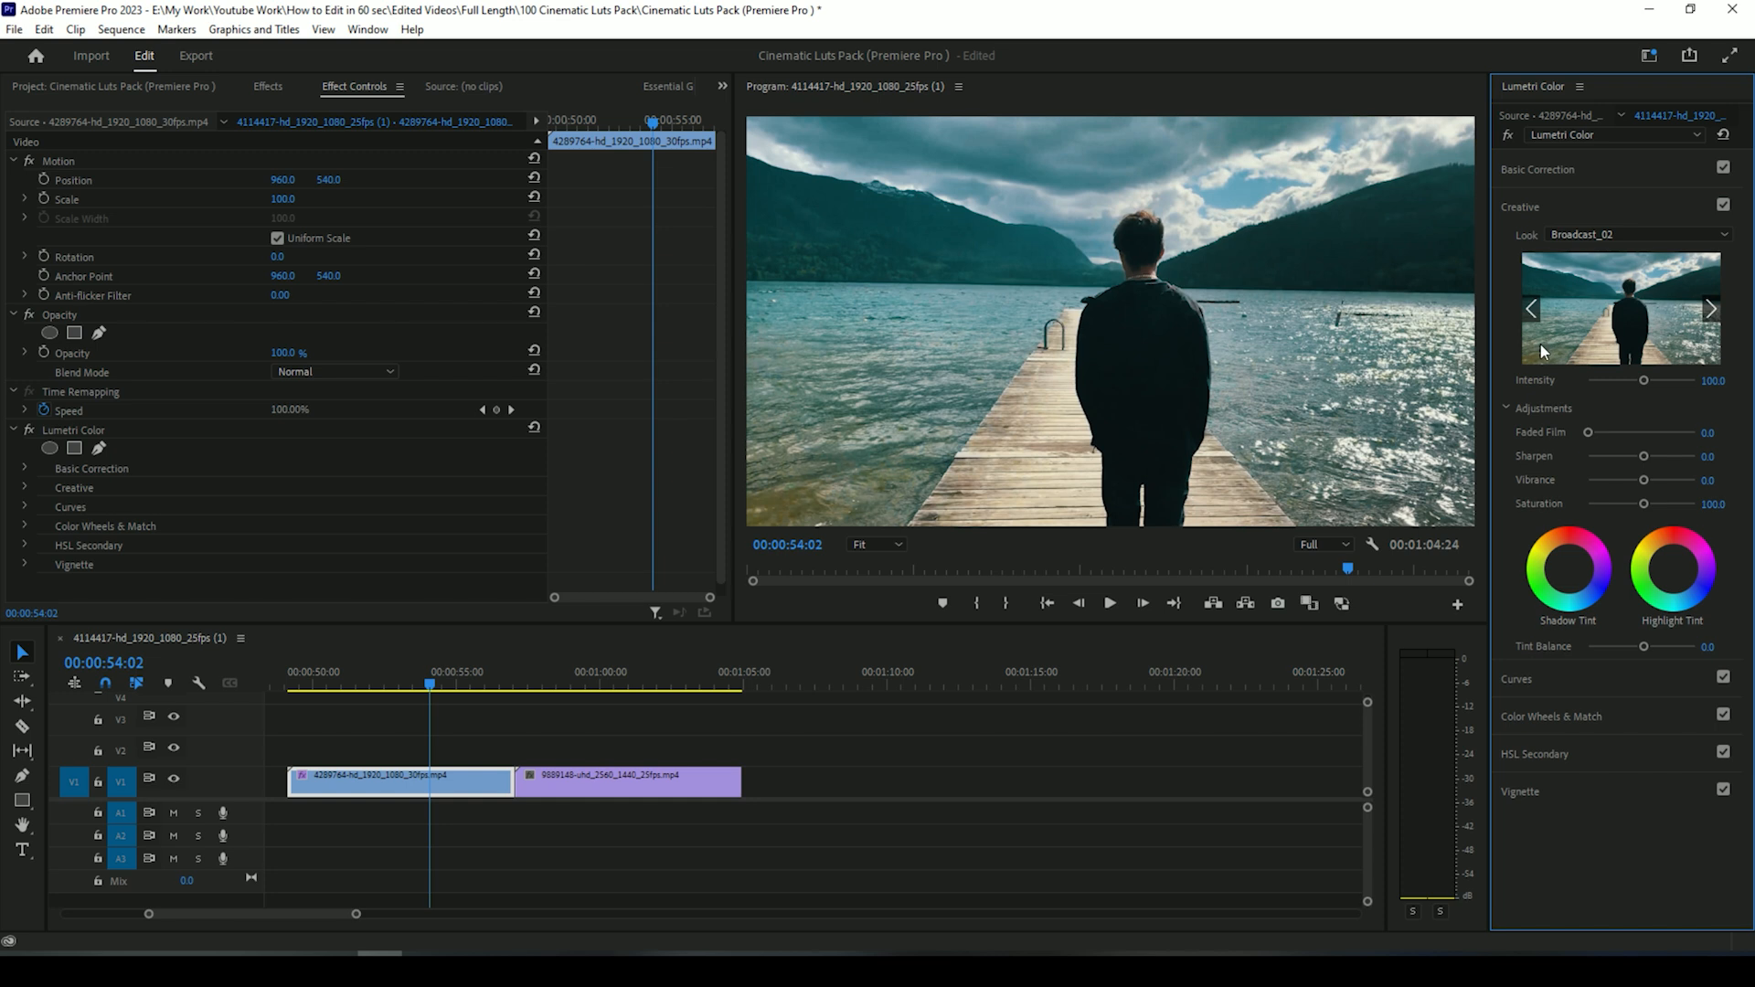
click(1636, 234)
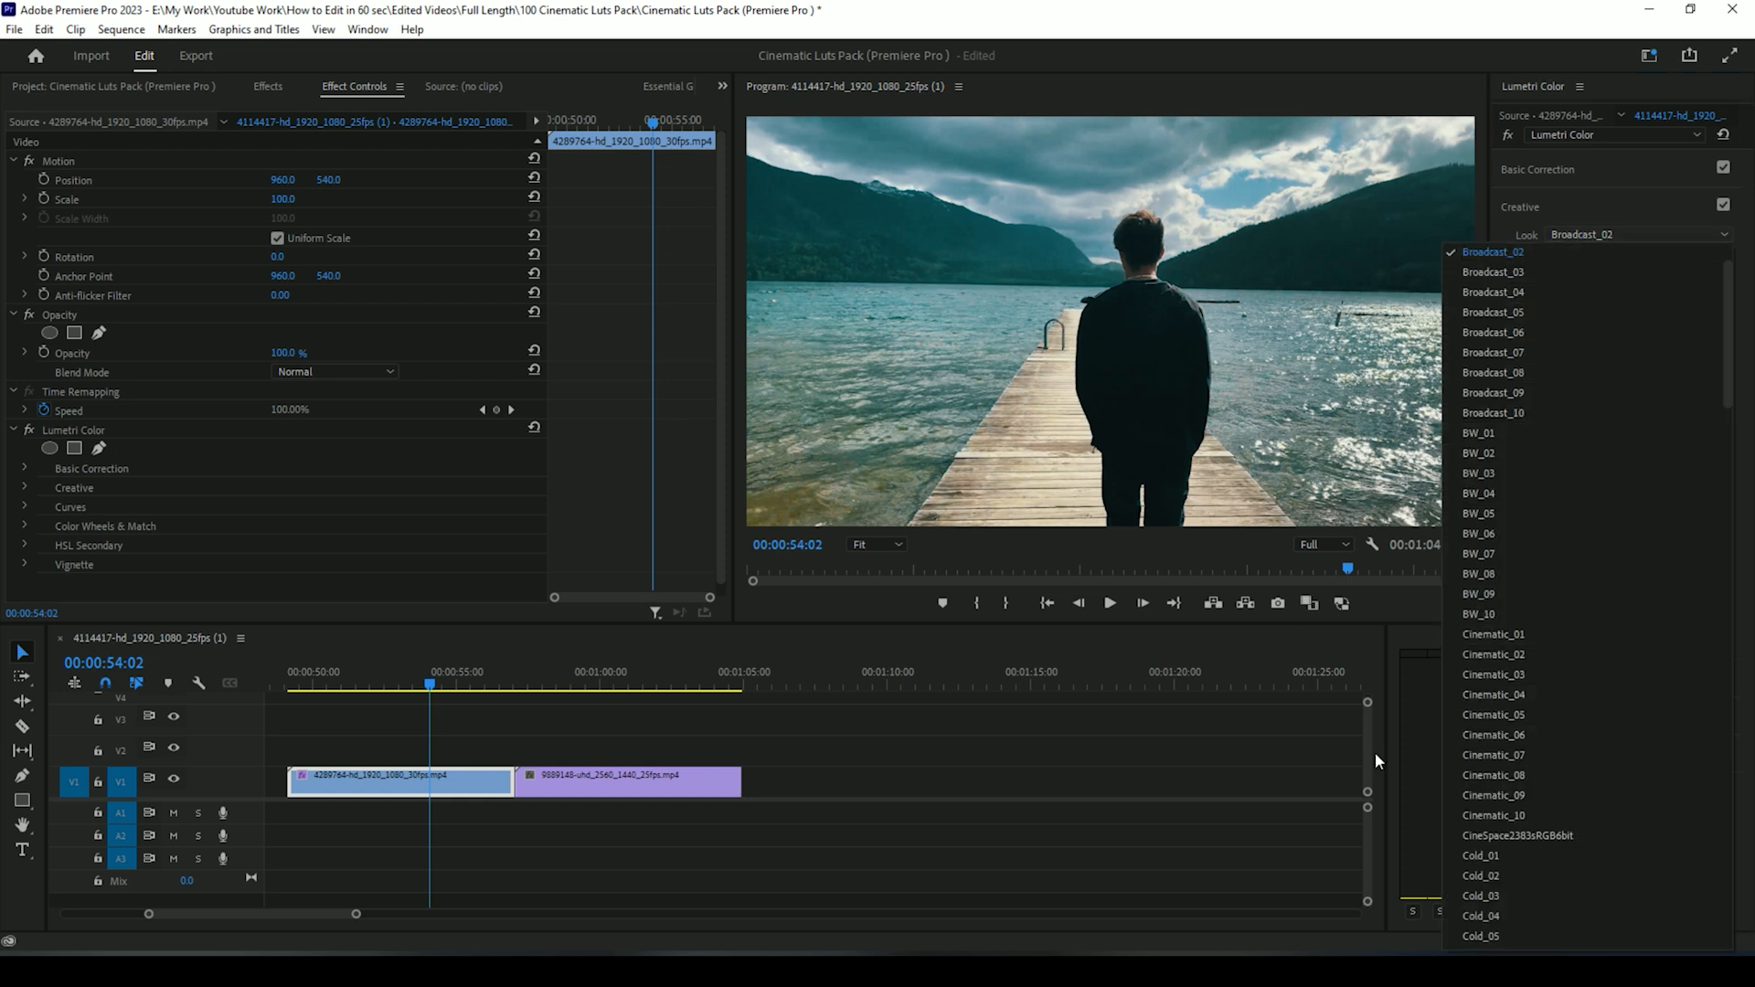